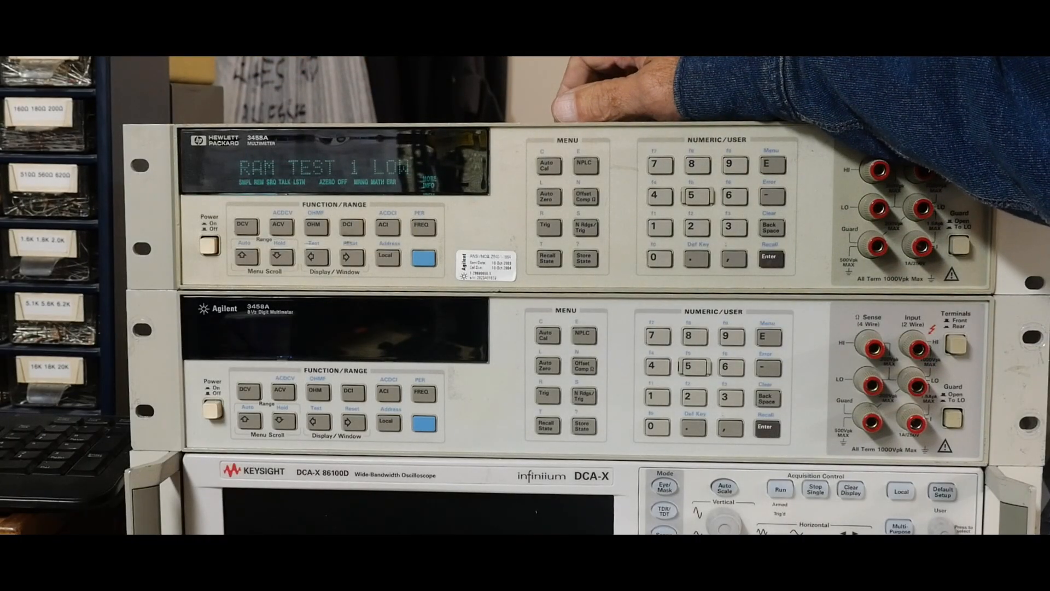
mouse_move(469, 100)
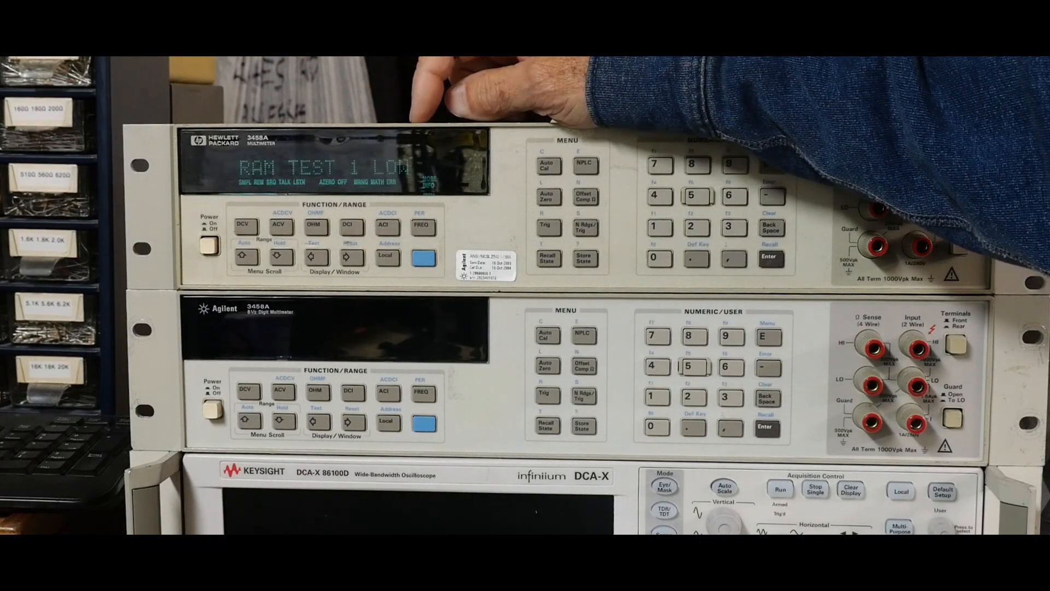